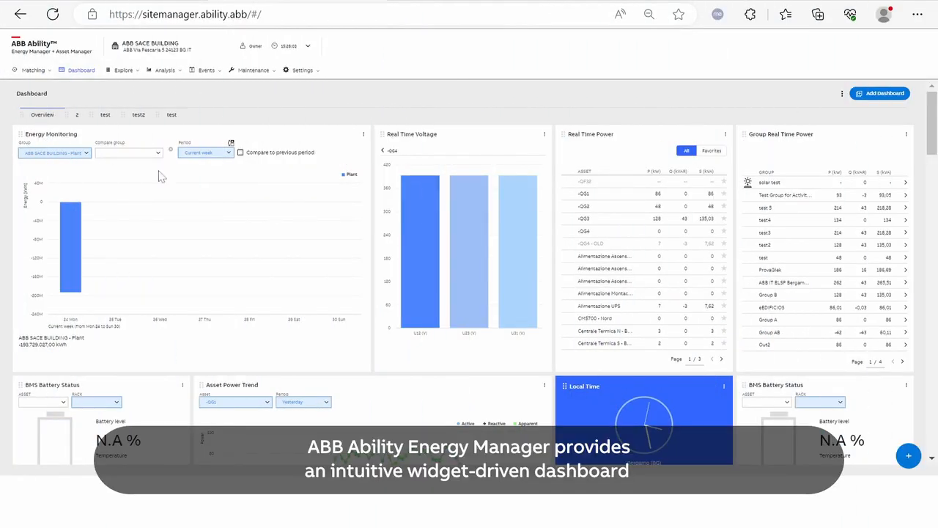
Draft a dashboard named test3, check the templates, then cancel without saving
{"action": "scroll", "scroll_direction": "down", "scroll_amount": 3}
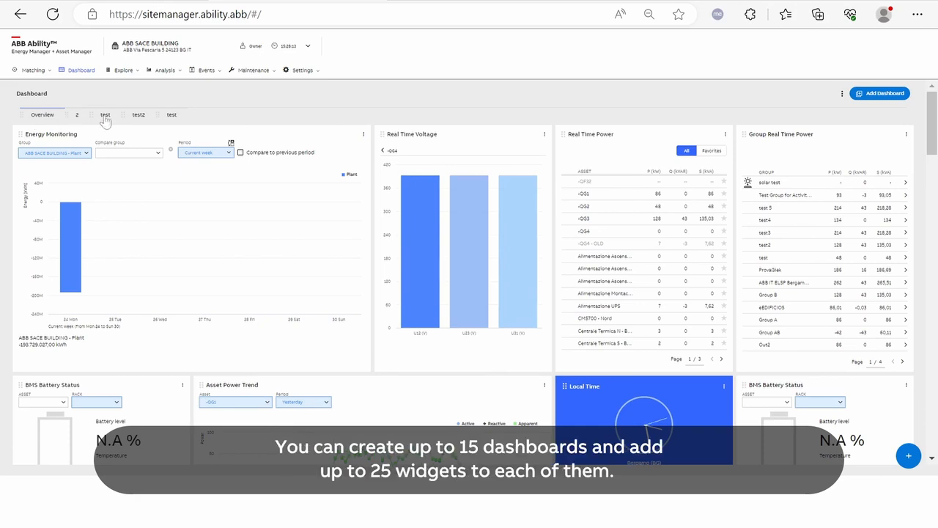
{"action": "mouse_move", "coordinate": [202, 124]}
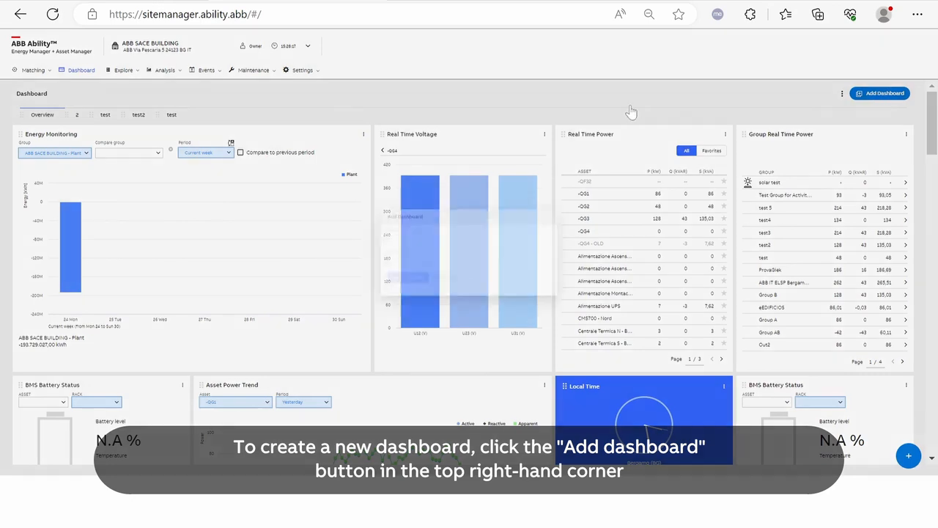
{"action": "left_click", "coordinate": [879, 93]}
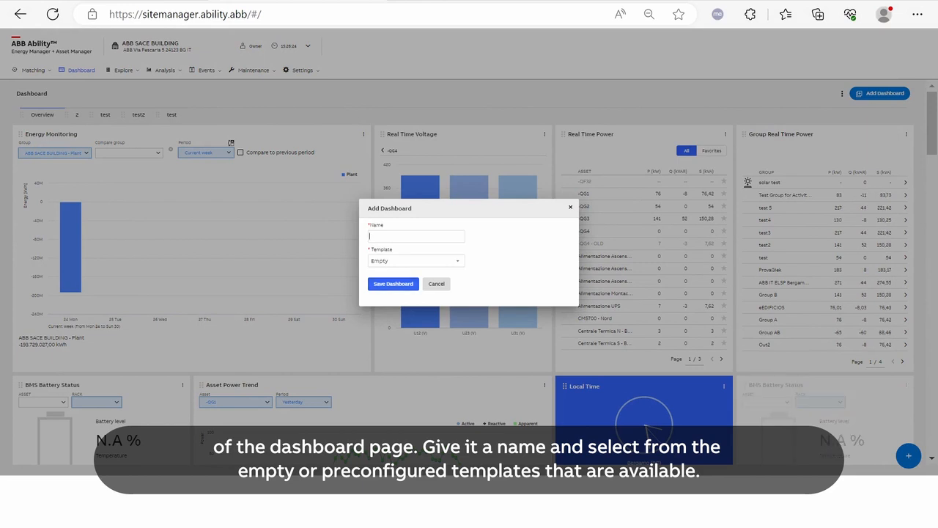
{"action": "type", "text": "test3"}
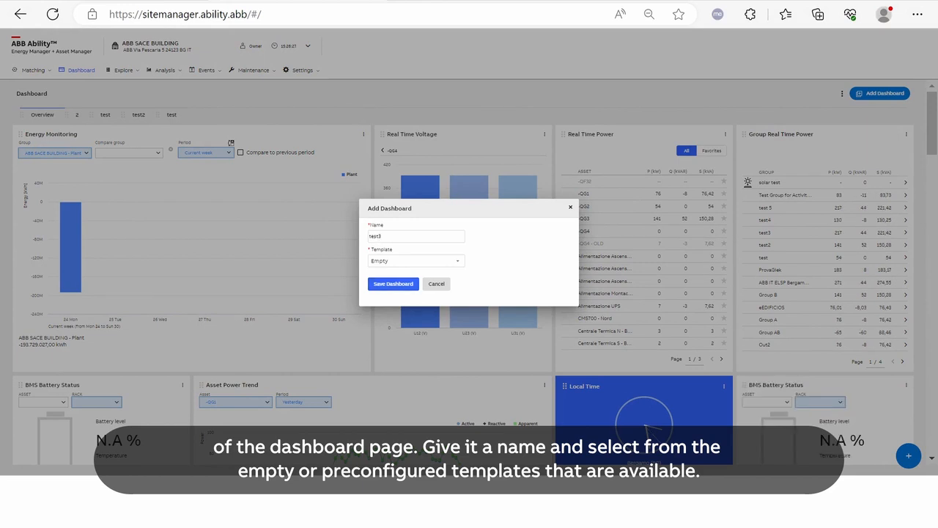
{"action": "mouse_move", "coordinate": [445, 265]}
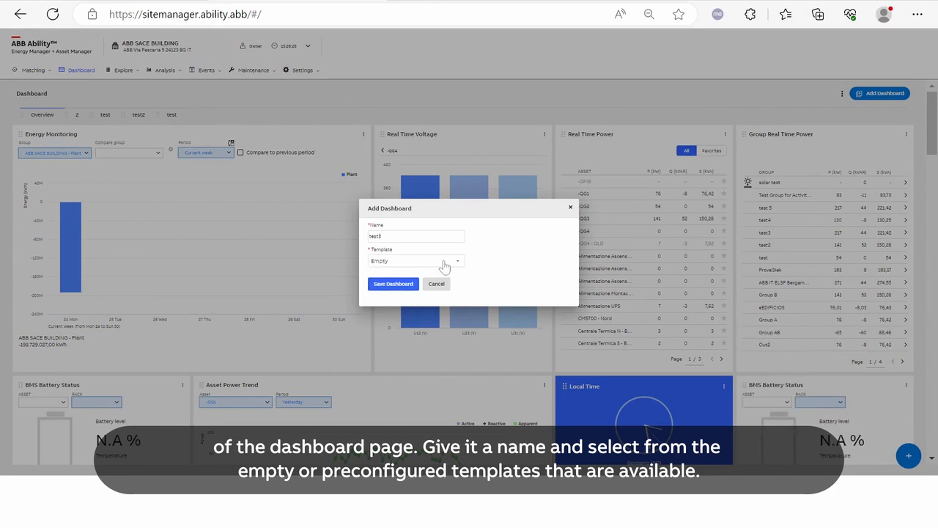
{"action": "left_click", "coordinate": [415, 260]}
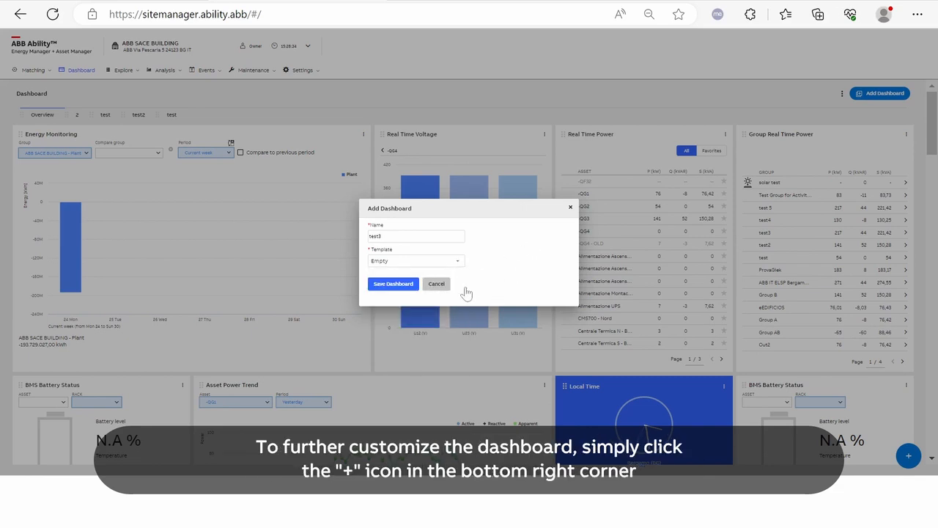
{"action": "left_click", "coordinate": [436, 284]}
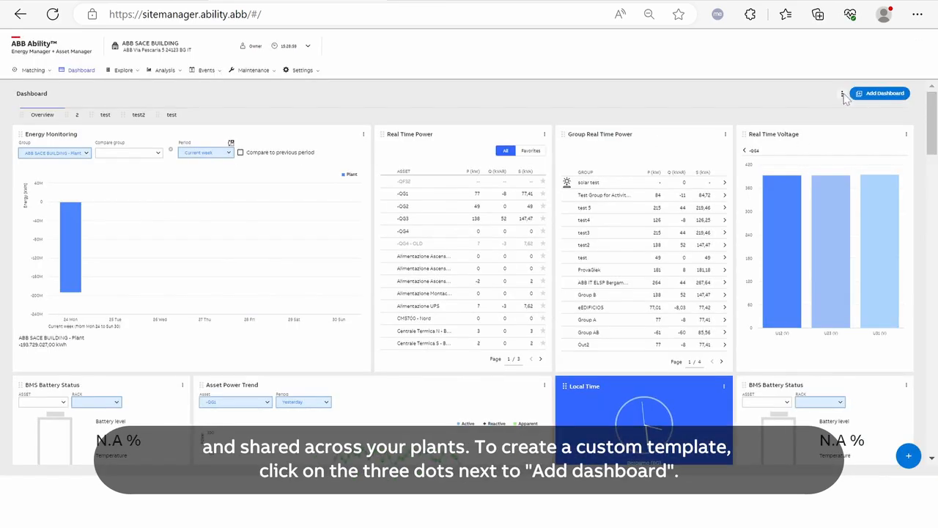
Open the dashboard actions menu beside Add Dashboard
{"action": "left_click", "coordinate": [842, 93]}
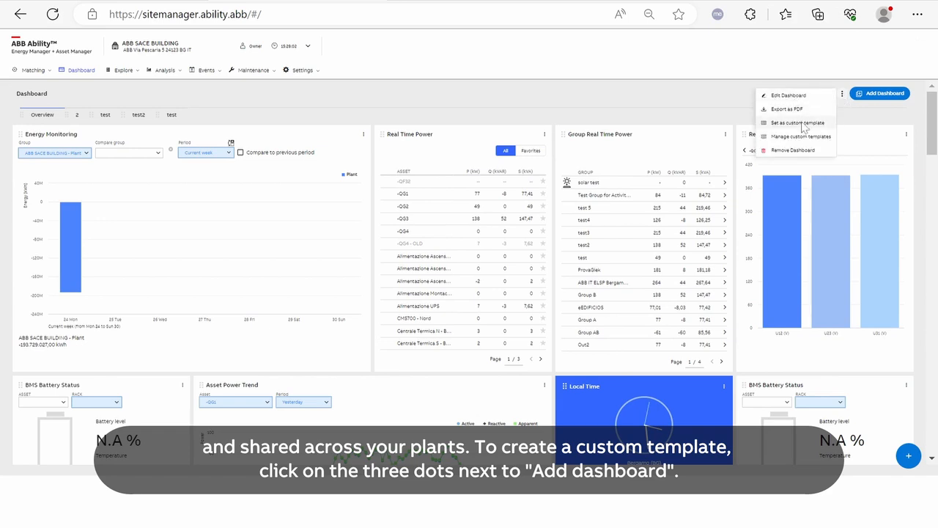
Set the current Overview dashboard as a custom template
{"action": "left_click", "coordinate": [796, 122]}
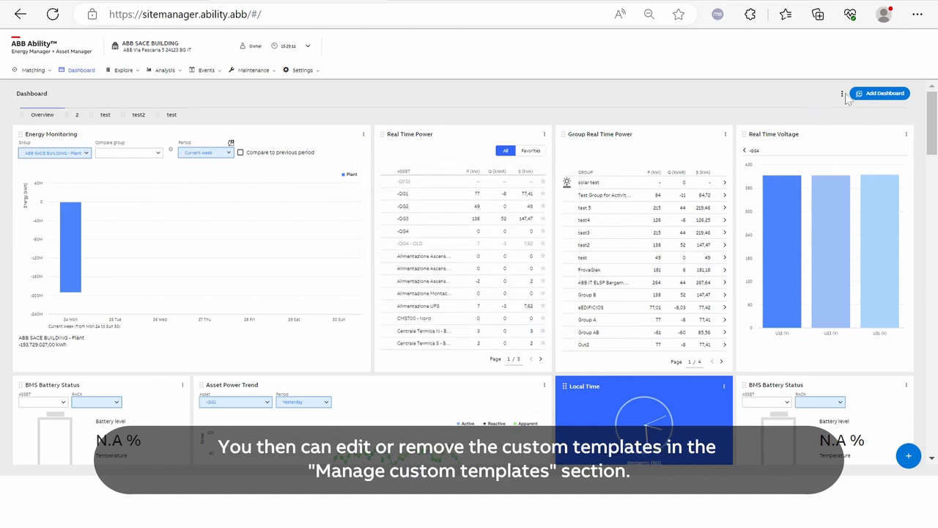
Open Manage custom templates and view the 20 Widgets template's options
{"action": "left_click", "coordinate": [842, 93]}
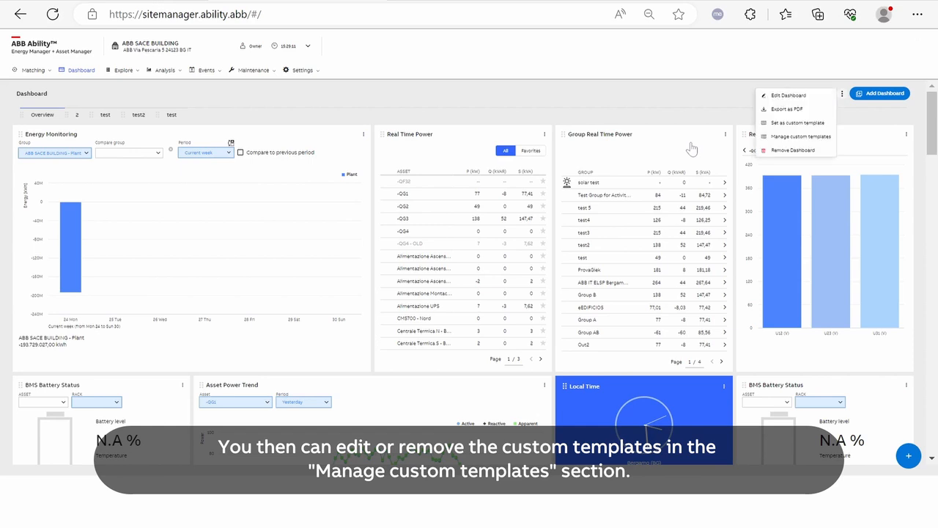
{"action": "mouse_move", "coordinate": [777, 143]}
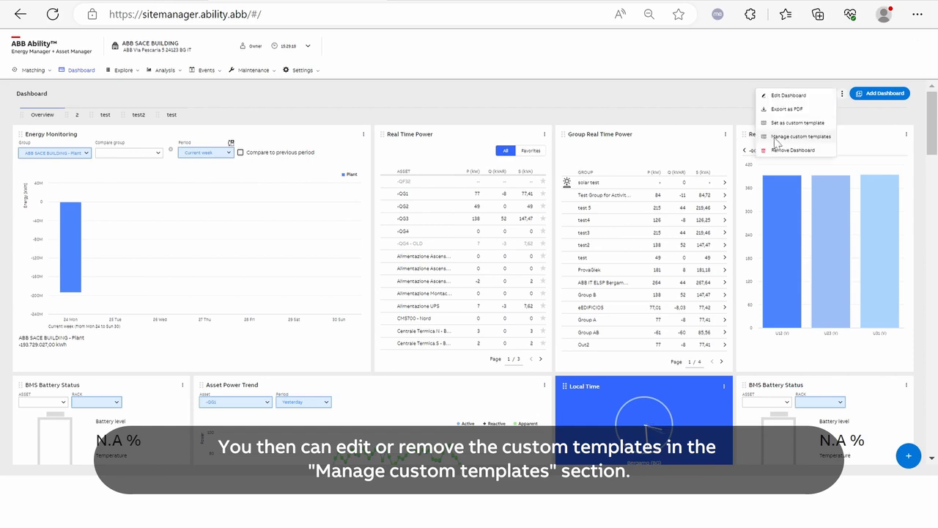
{"action": "left_click", "coordinate": [800, 136]}
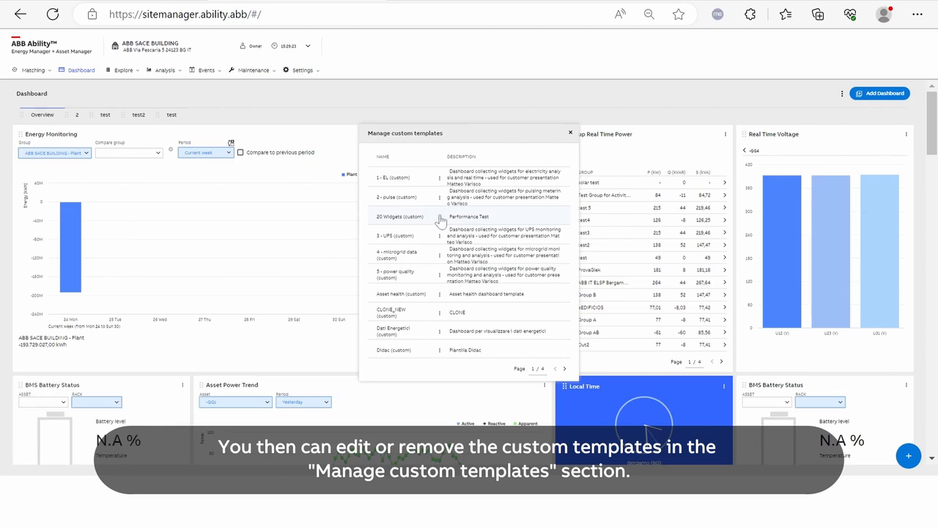
{"action": "left_click", "coordinate": [440, 216]}
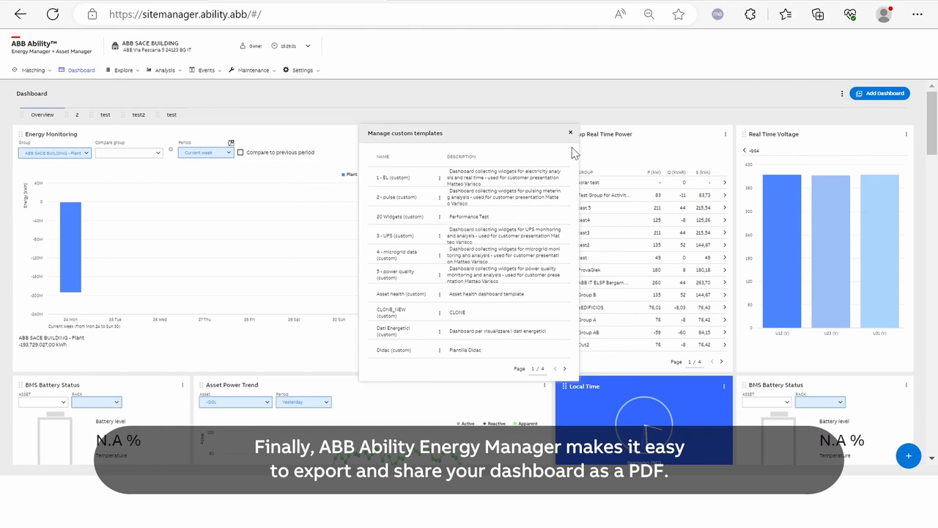
Close the custom templates window and reopen the actions menu showing Export as PDF
{"action": "left_click", "coordinate": [570, 133]}
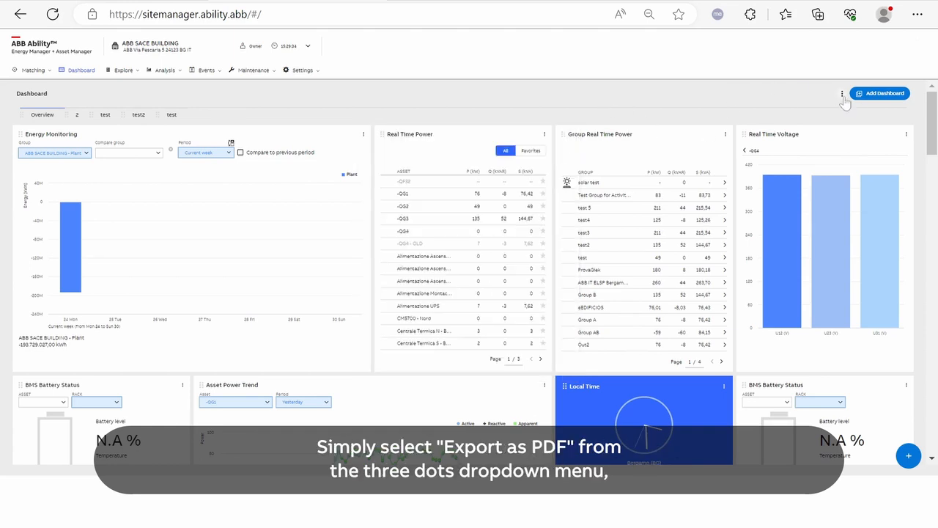
{"action": "left_click", "coordinate": [842, 93]}
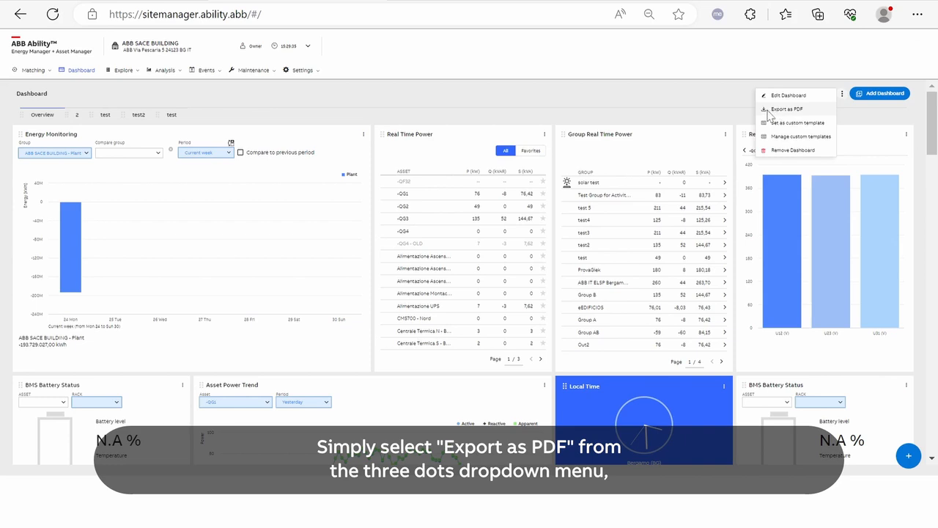
{"action": "mouse_move", "coordinate": [780, 119]}
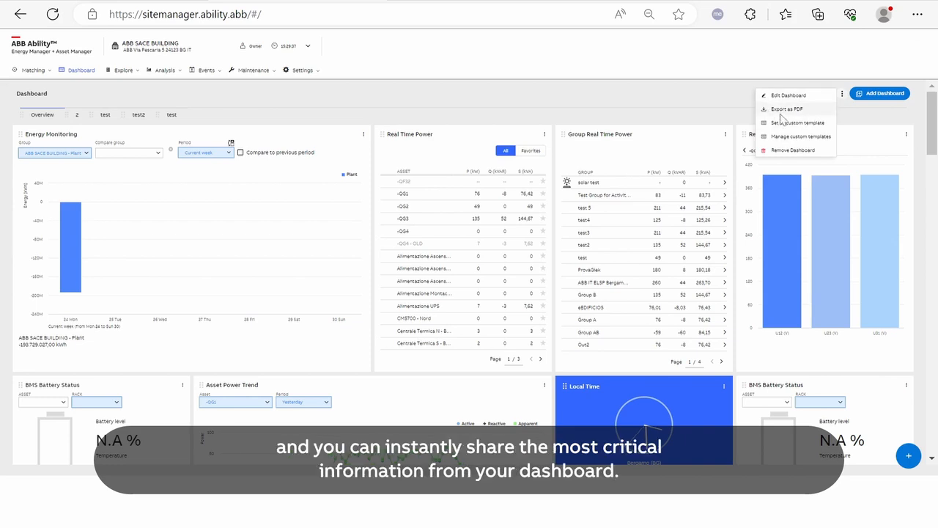
{"action": "mouse_move", "coordinate": [490, 284]}
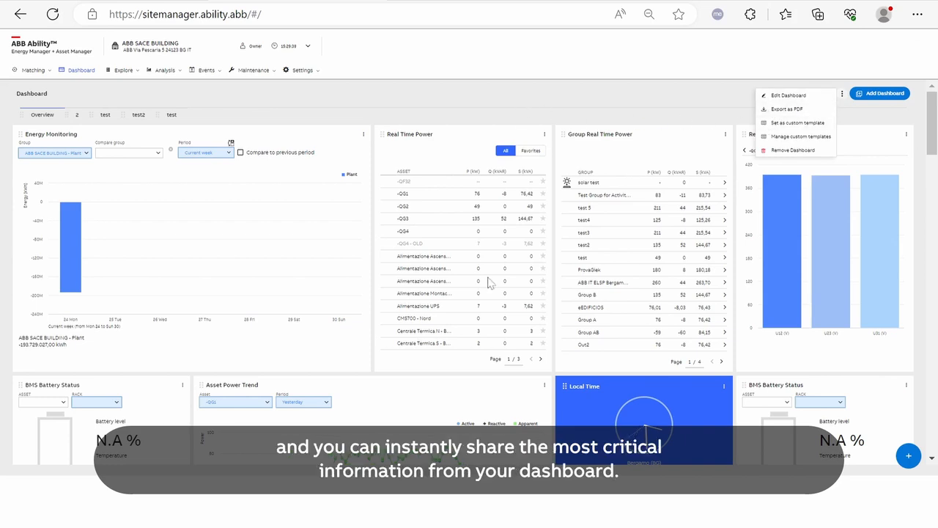